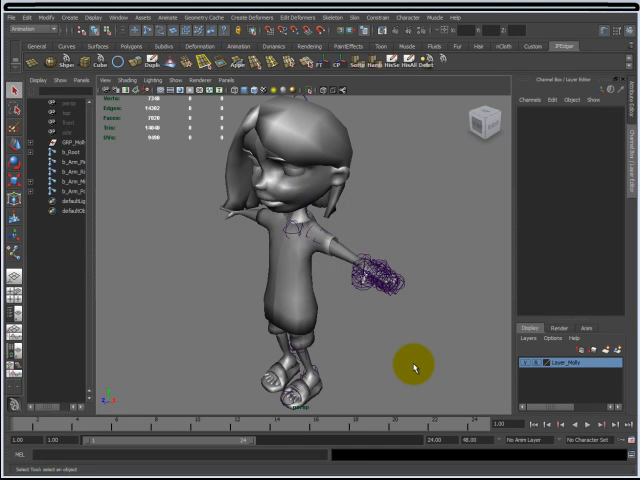
Zoom the perspective view in on Molly's outstretched right hand and its finger joints.
drag(415, 367, 360, 317)
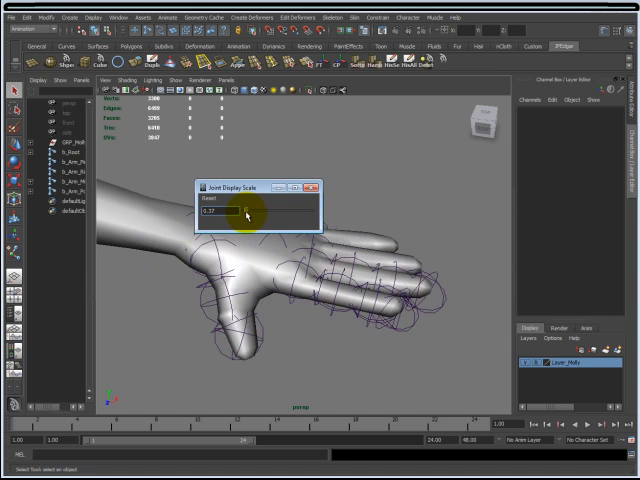
Lower the Joint Size display scale to about 0.23 and close the window.
drag(255, 214, 245, 214)
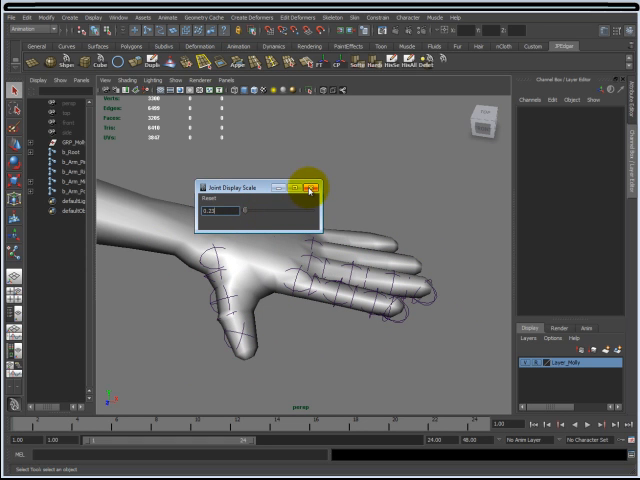
click(310, 188)
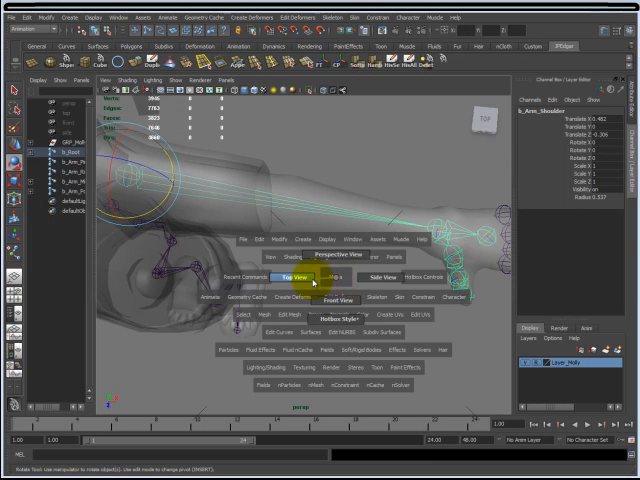
In top view, use Insert Joint Tool to add a joint from the shoulder along the upper arm.
click(291, 277)
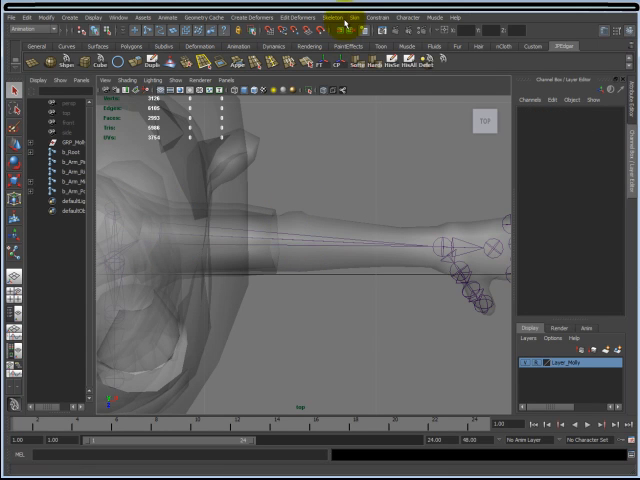
click(337, 17)
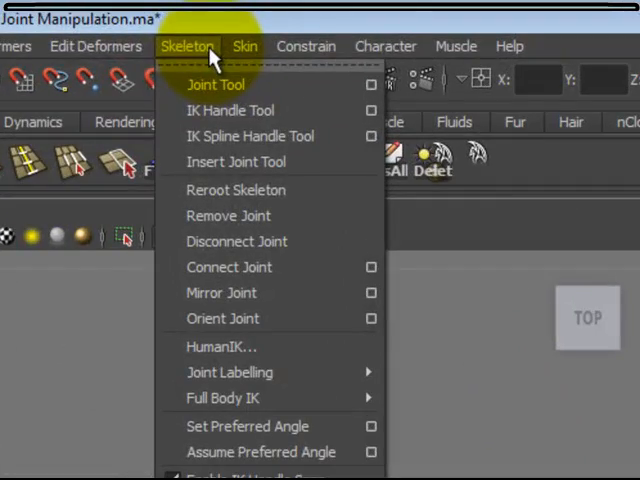
click(215, 84)
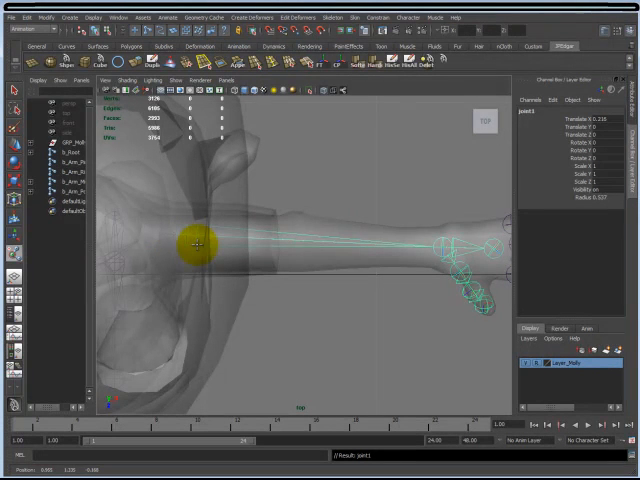
drag(197, 245, 222, 237)
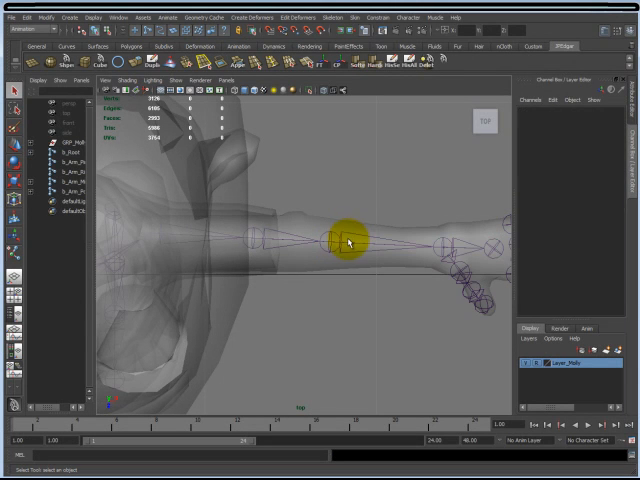
Select the extra upper-arm joint, delete it with Remove Joint, and bring the hand into view.
click(345, 240)
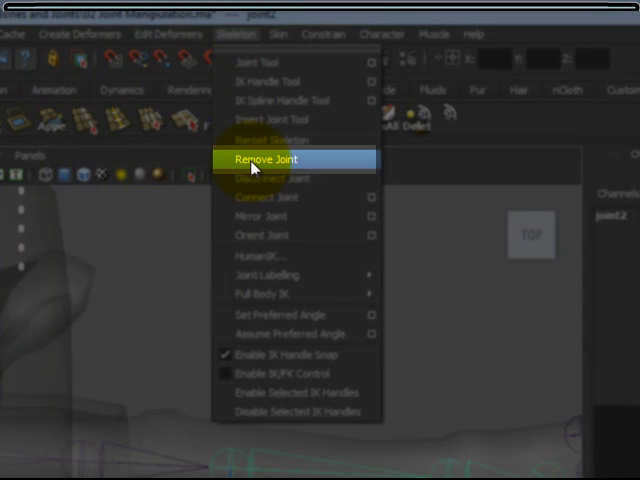
click(284, 159)
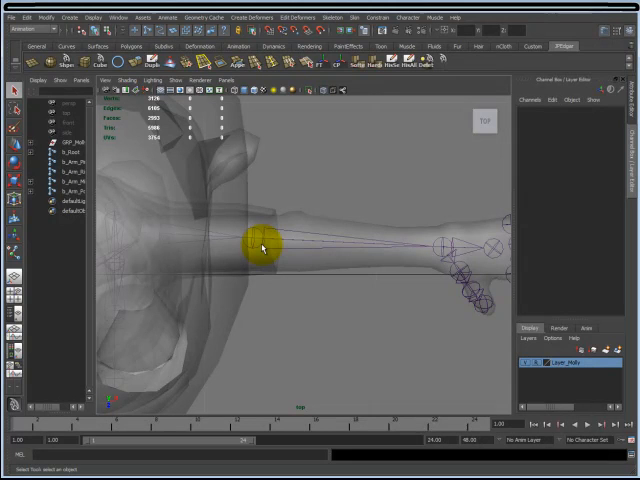
drag(263, 248, 240, 235)
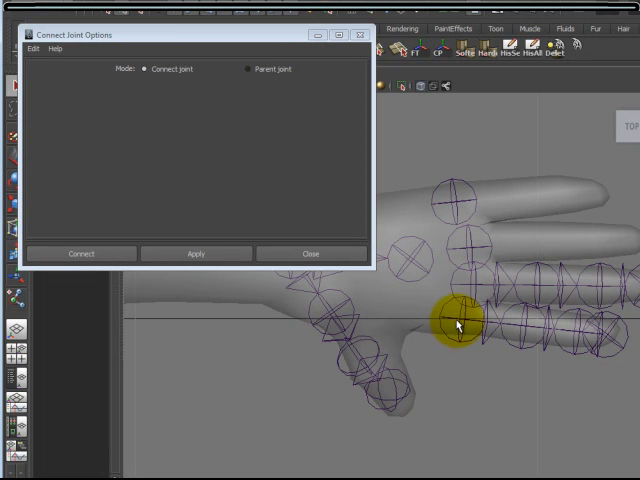
mouse_move(408, 250)
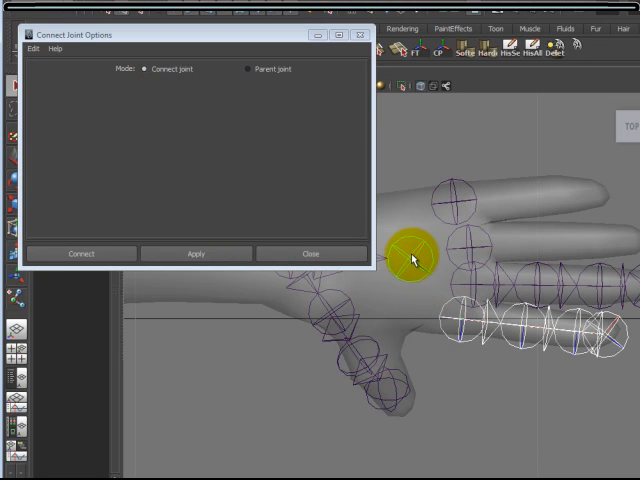
Select the loose finger chains and the palm, then apply Connect Joint in Parent joint mode.
click(196, 253)
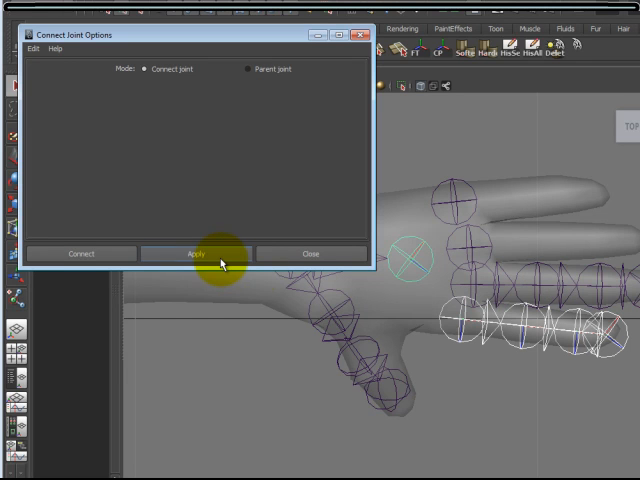
click(246, 69)
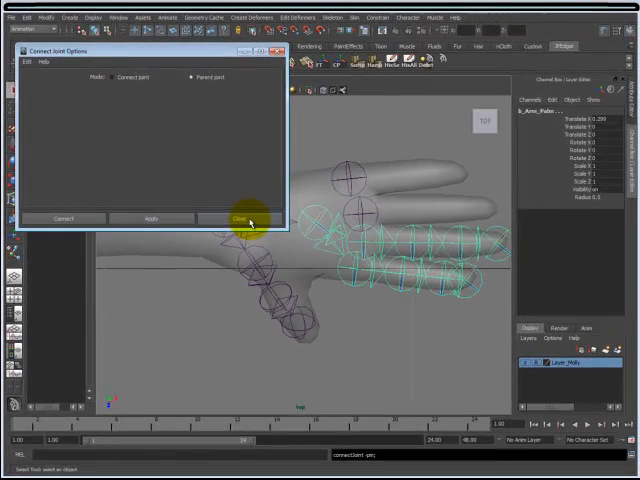
Parent b_Arm_Ring01 under the palm joint and widen the Outliner panel.
click(235, 218)
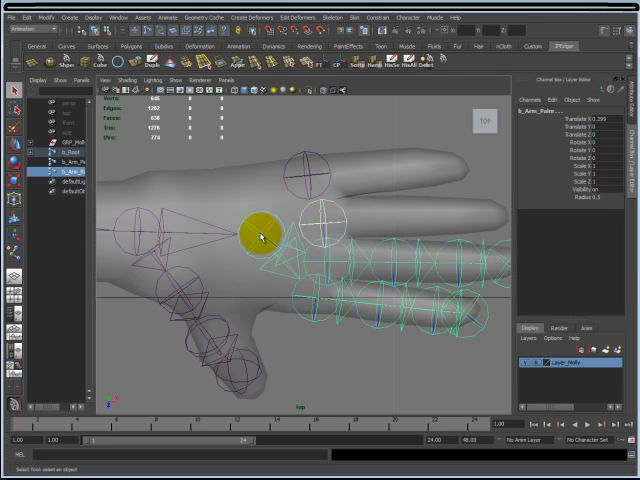
click(328, 205)
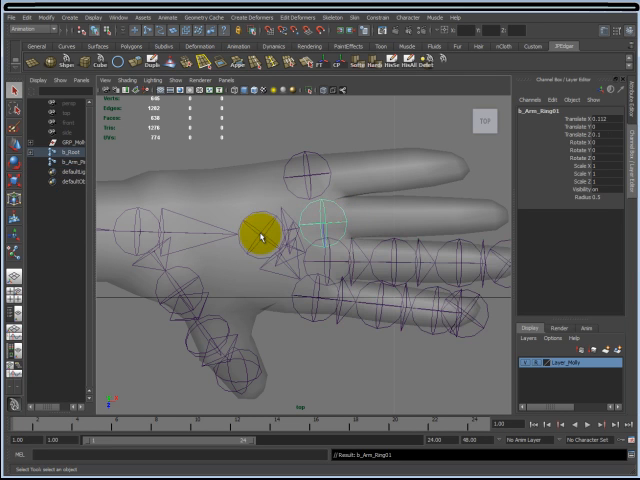
drag(260, 237, 283, 216)
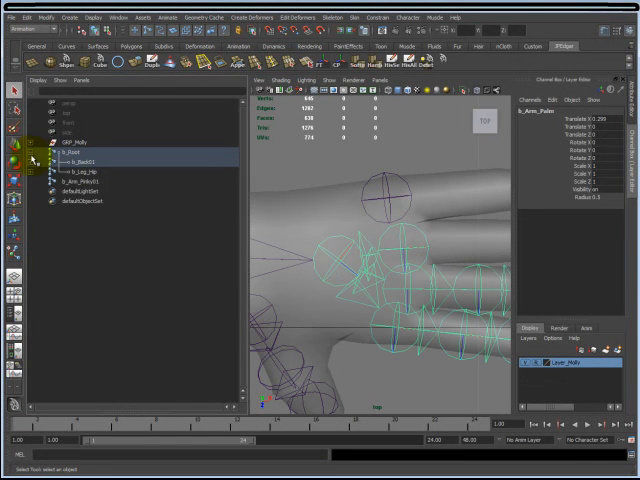
Expand b_Root in the Outliner and reparent b_Arm_Pinky01 under b_Arm_Palm.
click(45, 170)
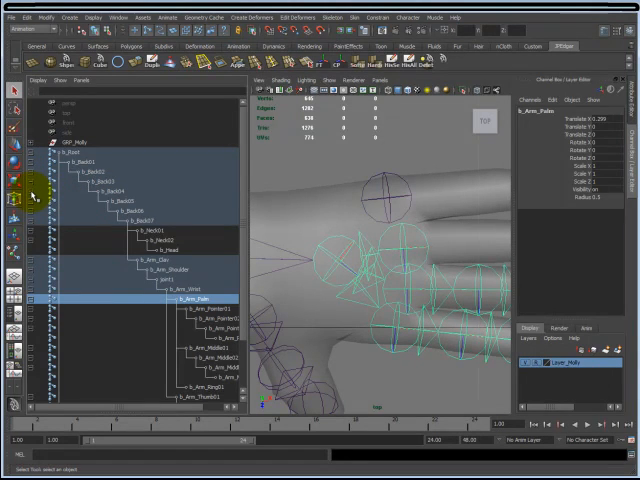
click(340, 285)
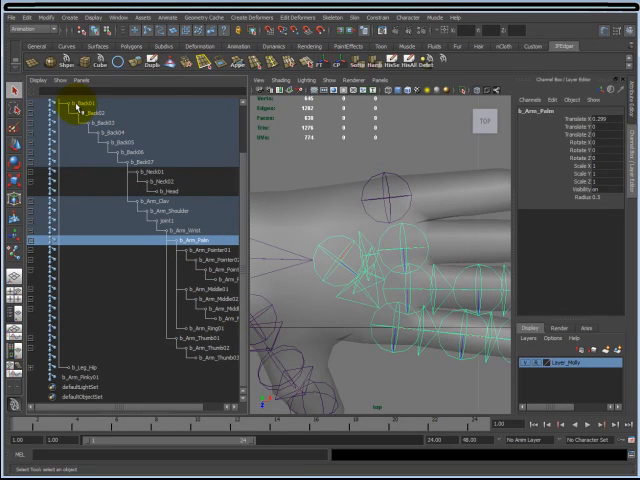
click(188, 255)
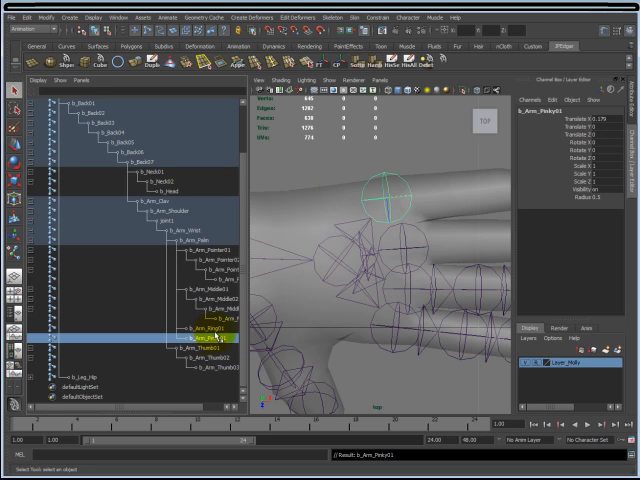
click(375, 215)
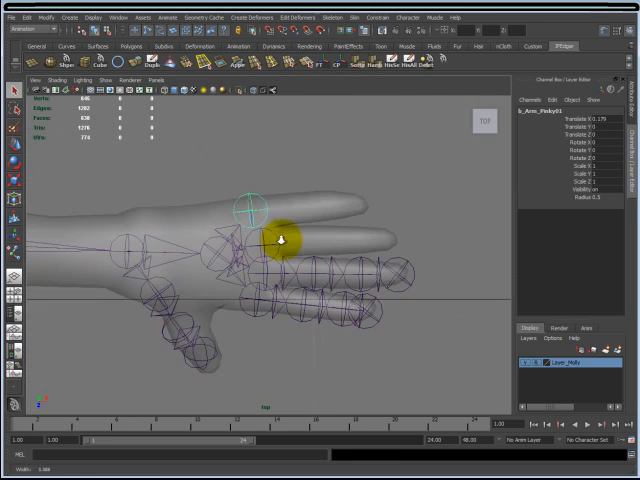
Place joint1 along the forearm with the Joint Tool, starting from the ring finger joint.
drag(285, 240, 245, 210)
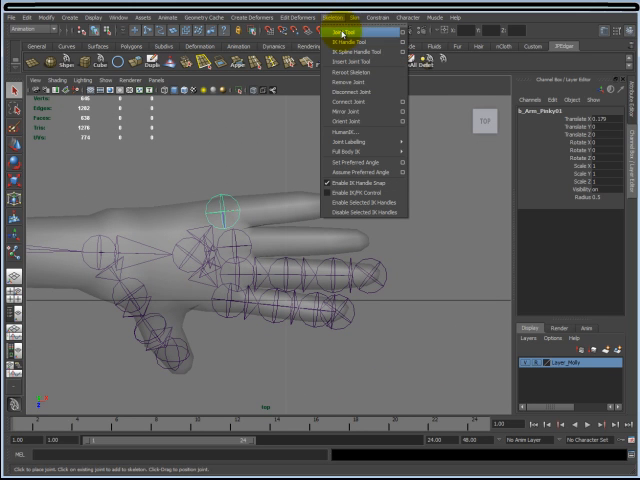
click(355, 33)
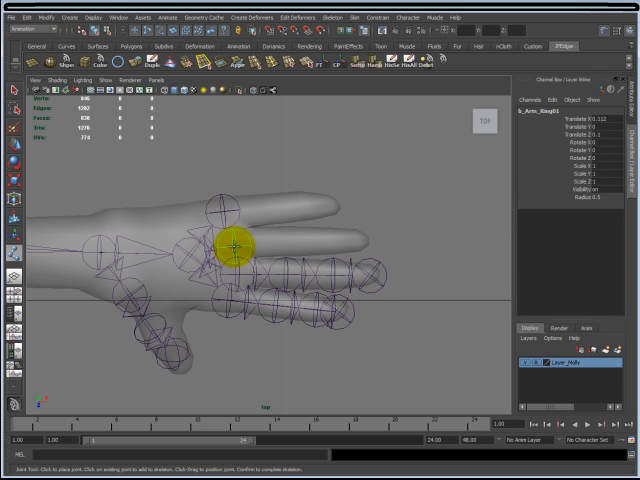
click(277, 242)
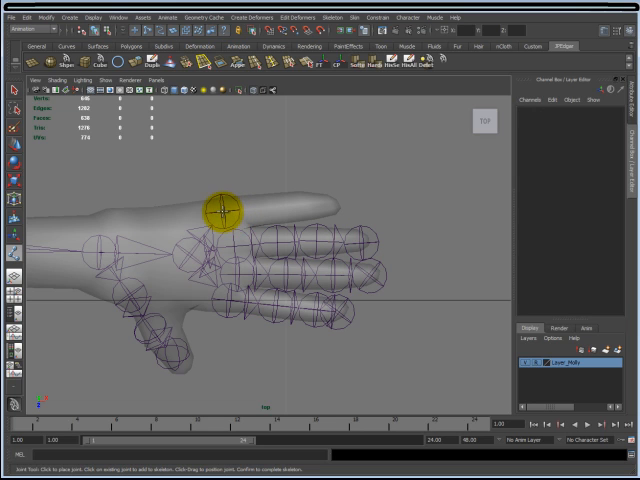
click(220, 212)
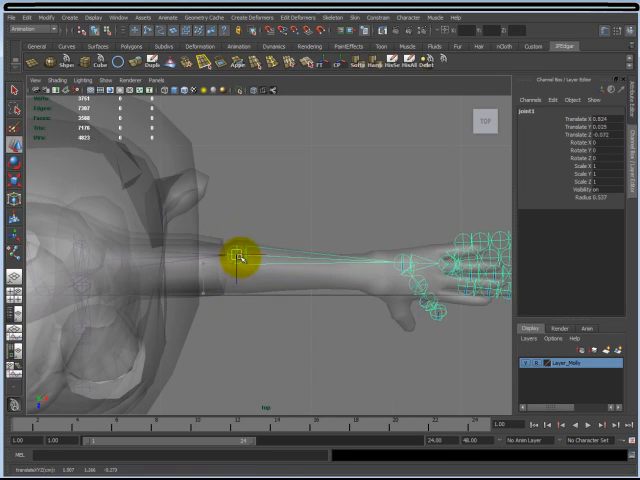
Drag joint1 left toward the elbow with the Move Tool in top view.
drag(240, 255, 320, 245)
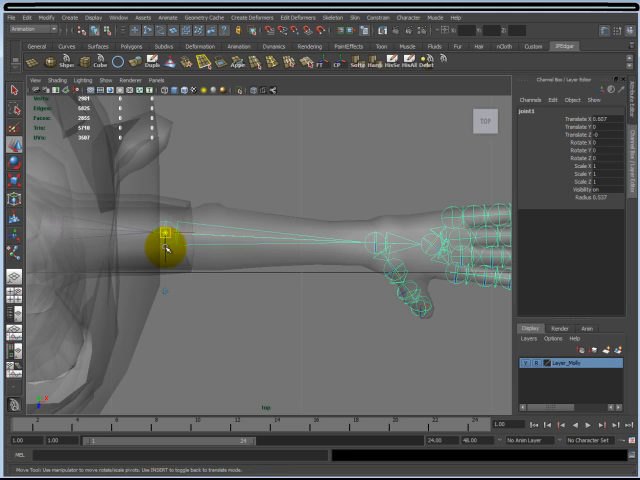
In perspective view, move joint1 into the elbow bend inside Molly's arm mesh.
drag(165, 248, 235, 253)
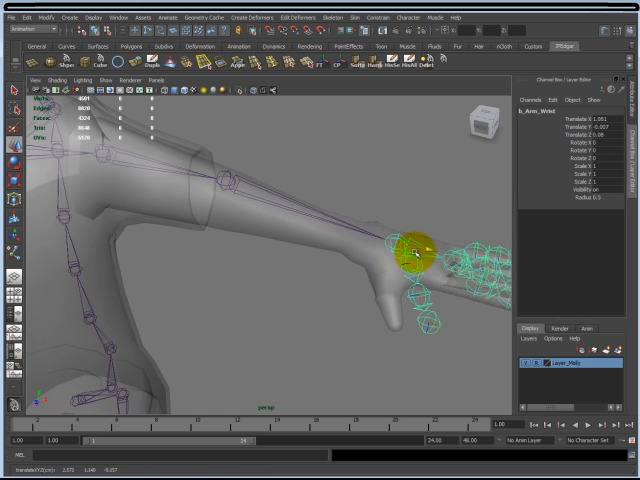
drag(410, 250, 355, 265)
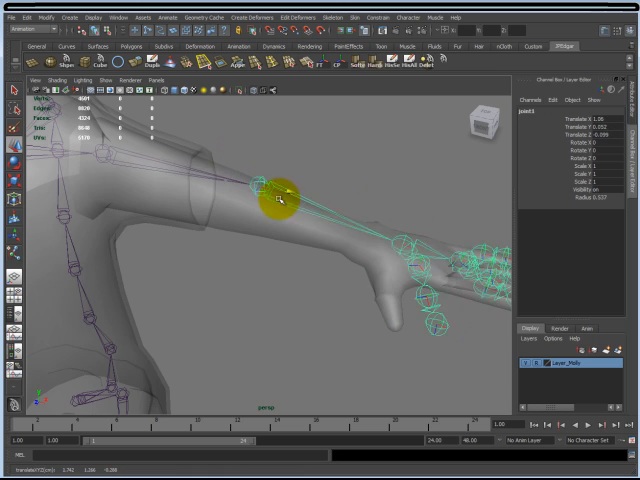
drag(282, 193, 272, 208)
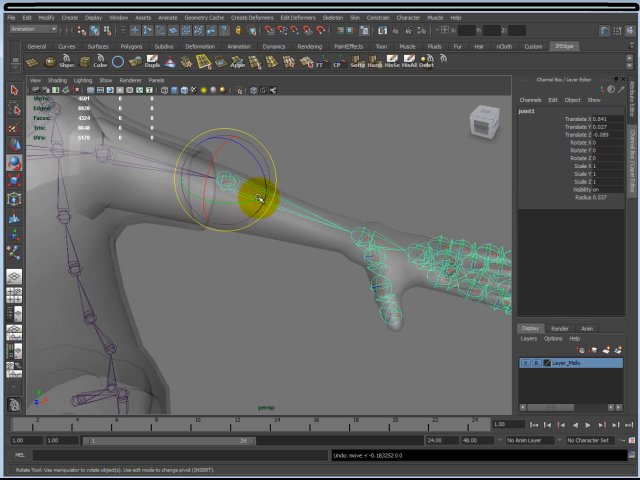
drag(255, 195, 215, 205)
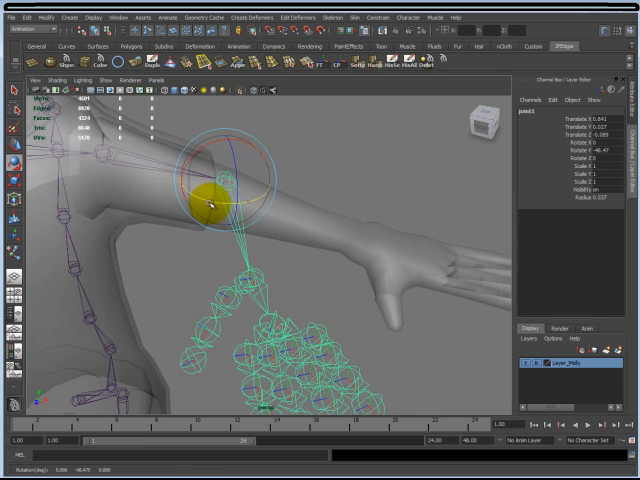
drag(215, 200, 350, 235)
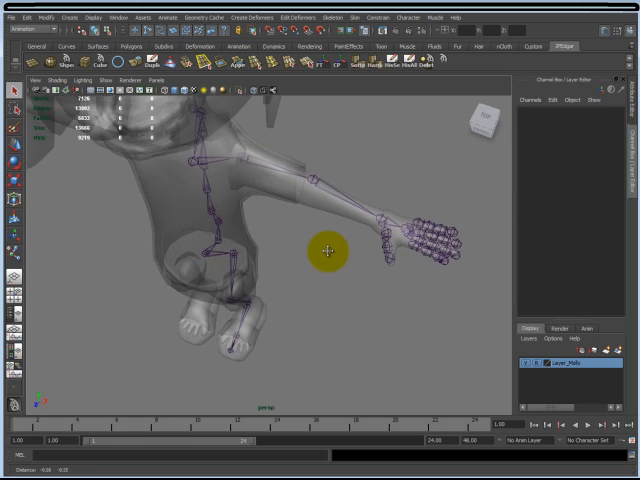
Hide the Layer_Molly body mesh so only the skeleton shows, then deselect the arm joints.
drag(326, 253, 293, 192)
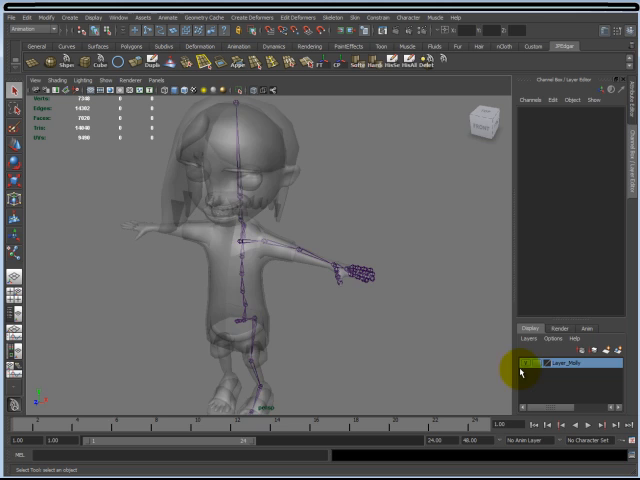
click(534, 364)
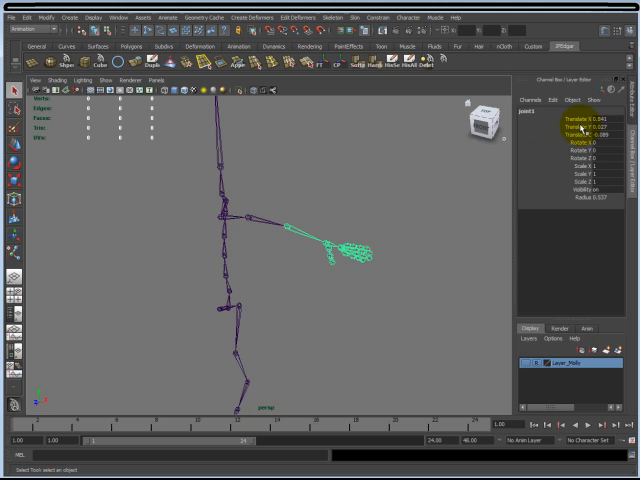
click(322, 225)
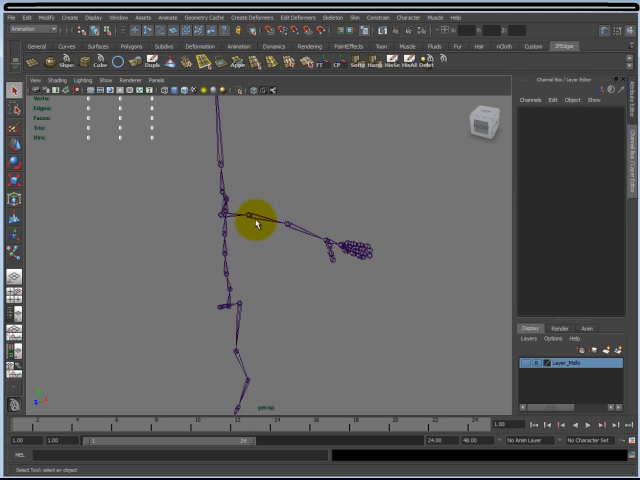
Select b_Arm_Shoulder and toggle its X degree of freedom off and back on.
click(250, 220)
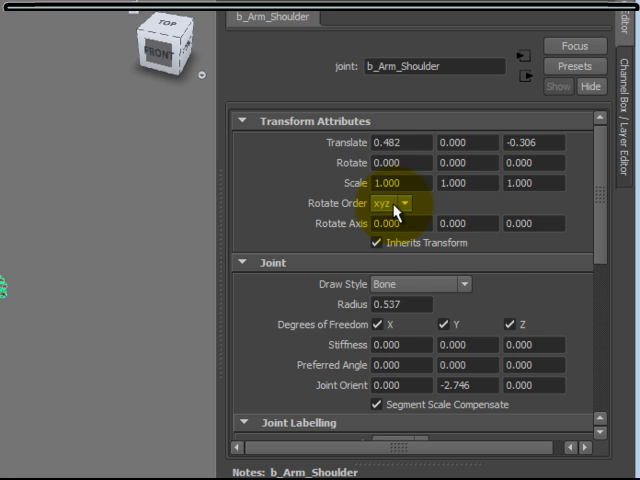
click(404, 203)
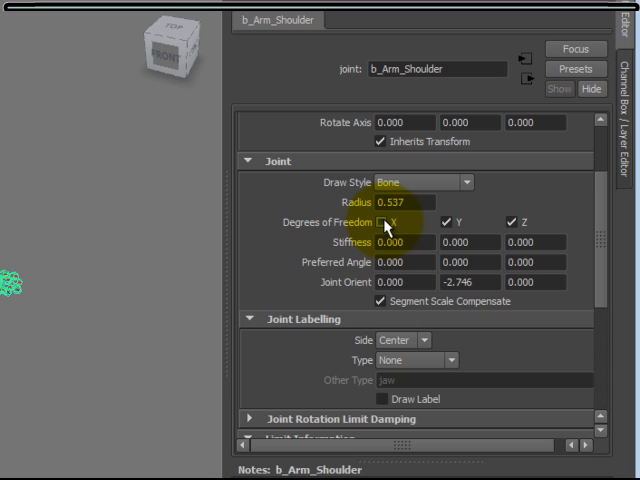
click(386, 221)
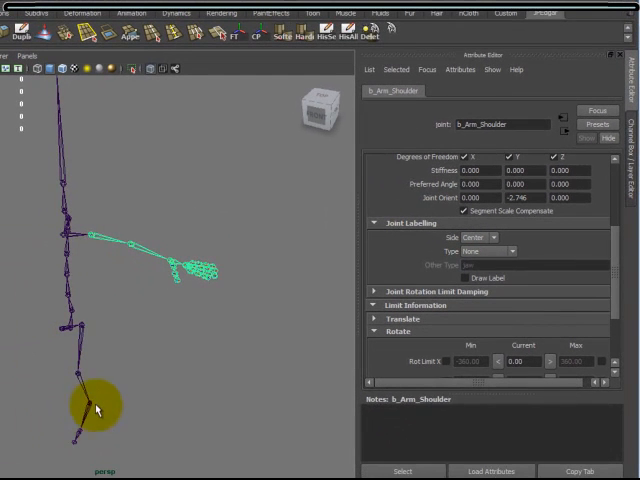
Set b_Arm_Shoulder's joint label type to Shoulder.
drag(95, 405, 140, 248)
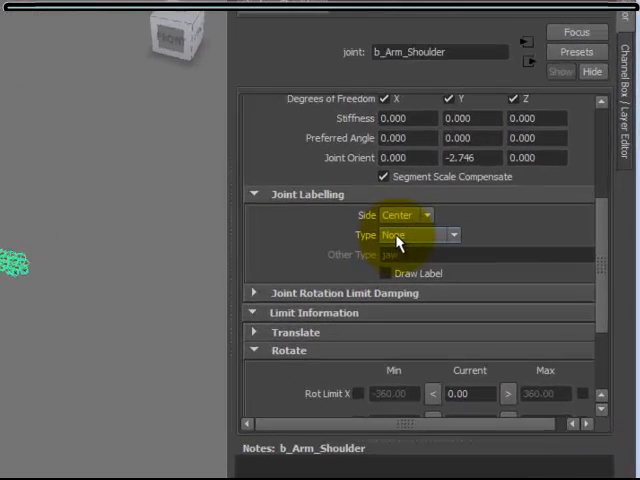
click(403, 234)
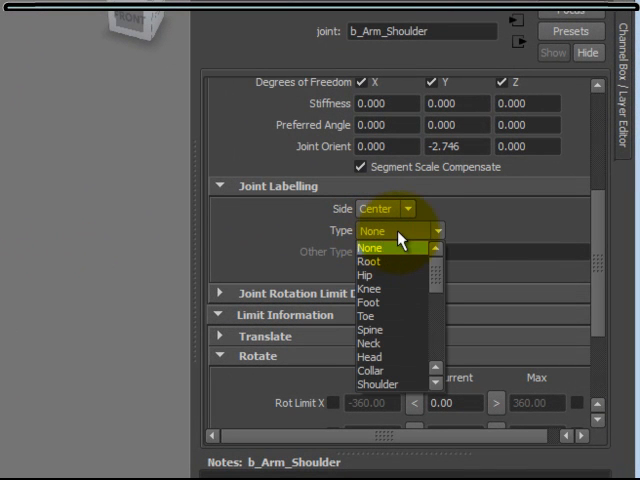
mouse_move(378, 357)
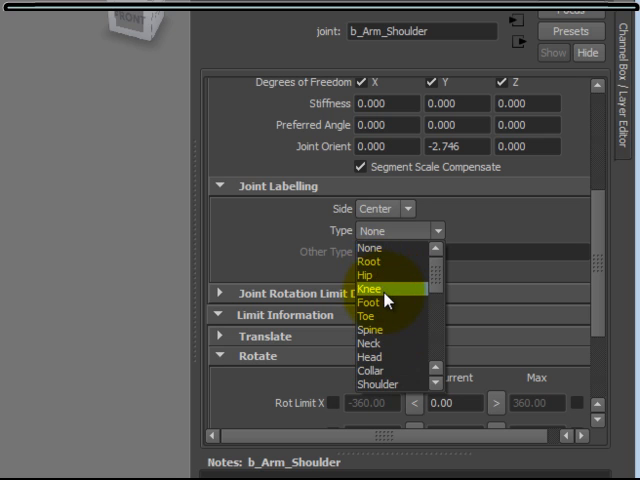
mouse_move(393, 293)
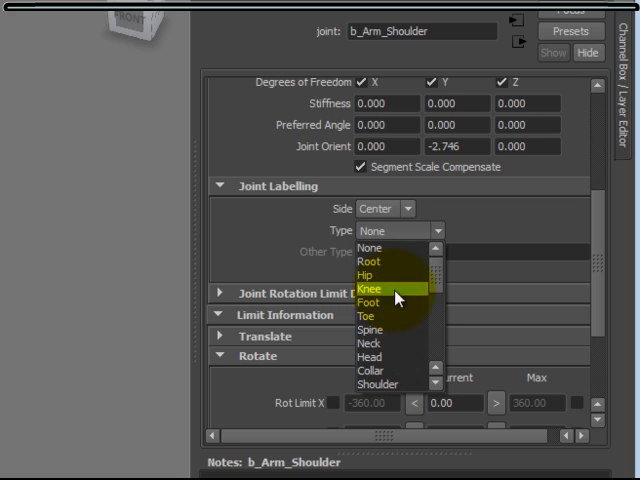
mouse_move(438, 291)
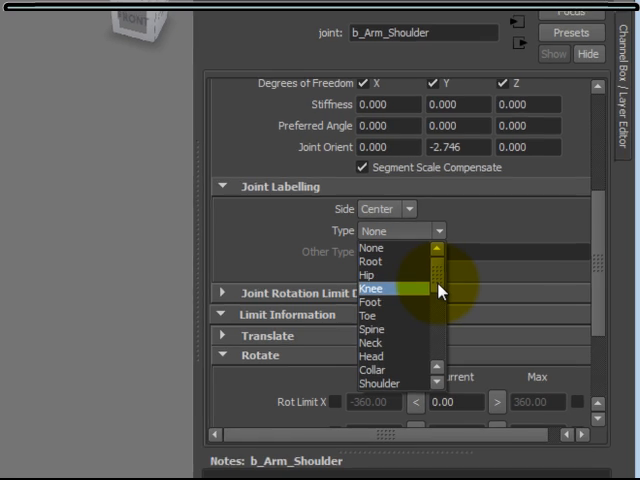
click(378, 366)
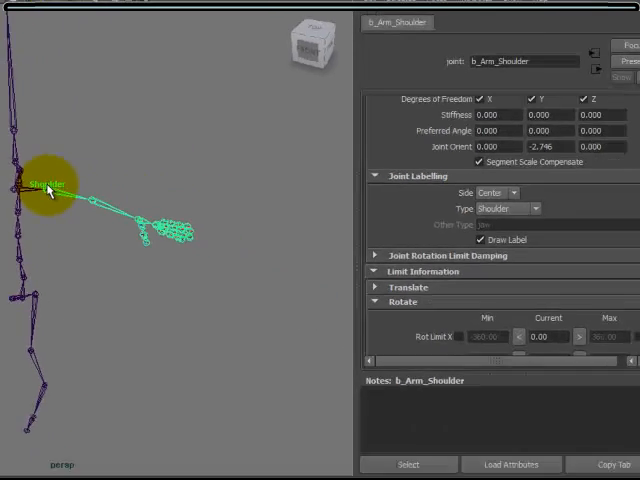
Select the elbow joint and label it as type Elbow.
click(490, 191)
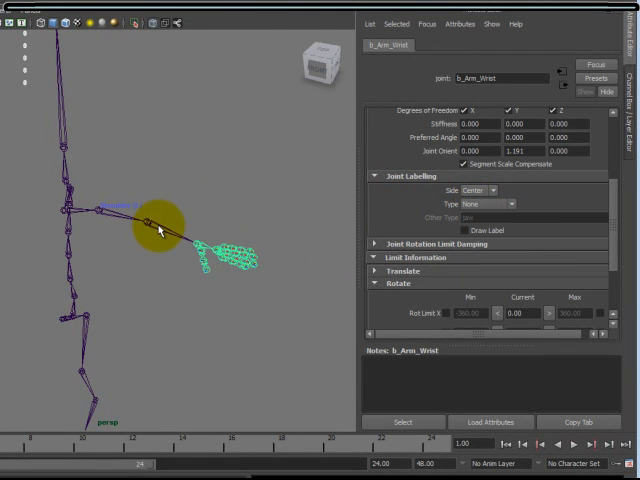
click(484, 204)
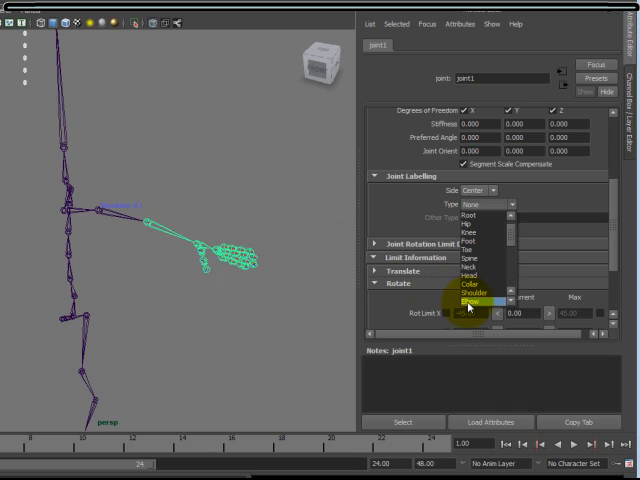
click(468, 307)
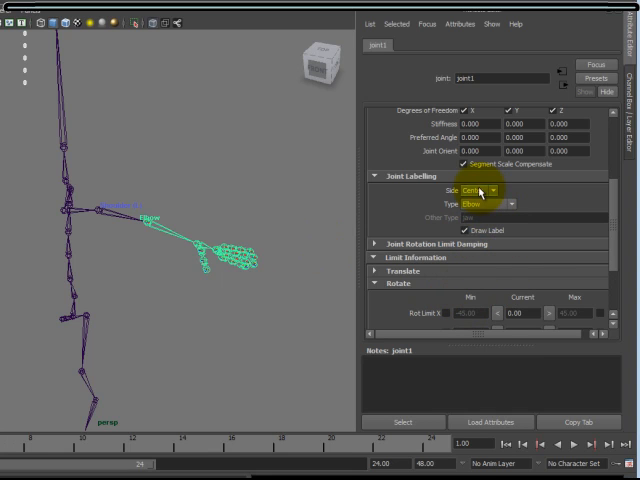
Give the wrist joint label type Other reading 'What ever you want', with Draw Label on.
click(478, 190)
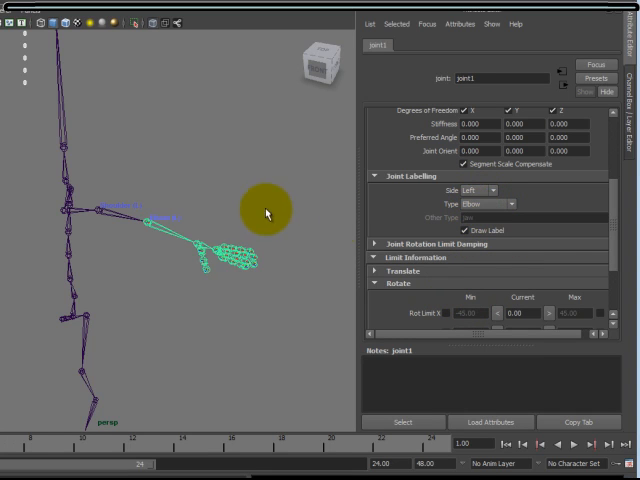
drag(265, 210, 195, 235)
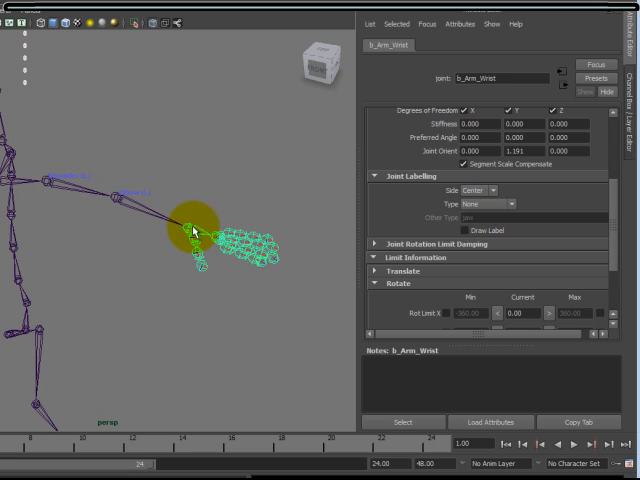
click(484, 203)
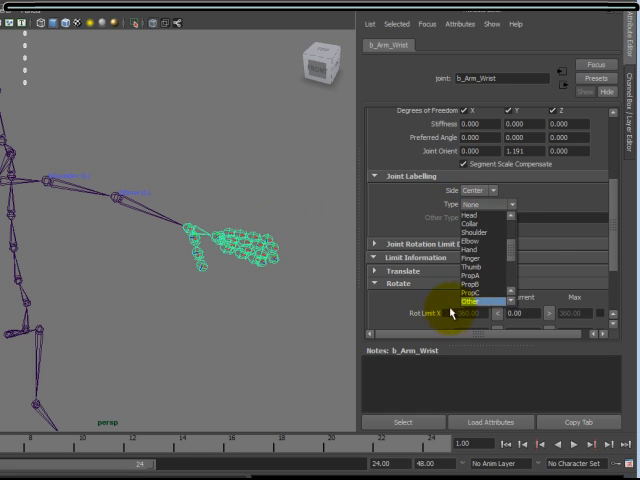
click(480, 300)
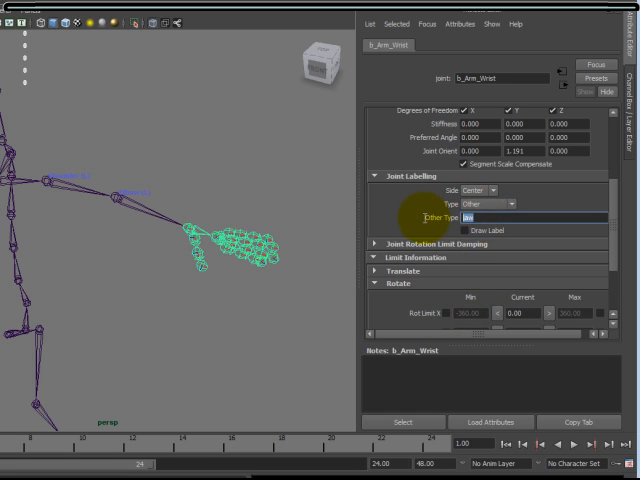
text(What ever you)
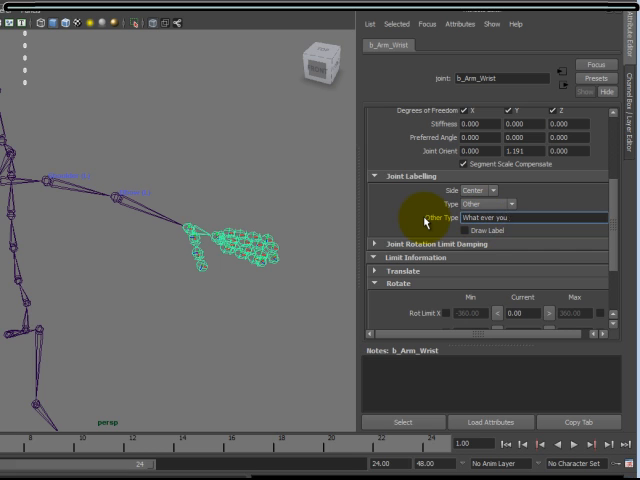
text(want)
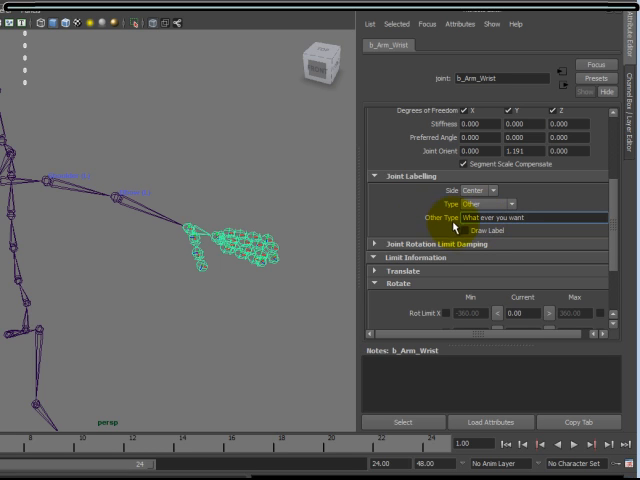
click(466, 231)
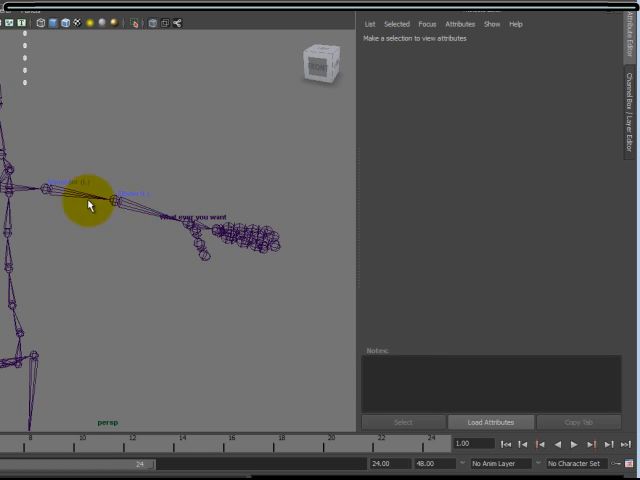
Switch the shoulder joint's draw style through CircleXY and Stick, ending on Square.
click(88, 205)
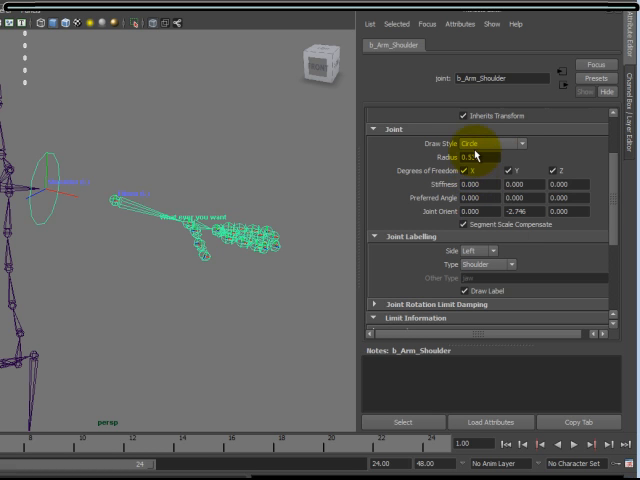
click(478, 143)
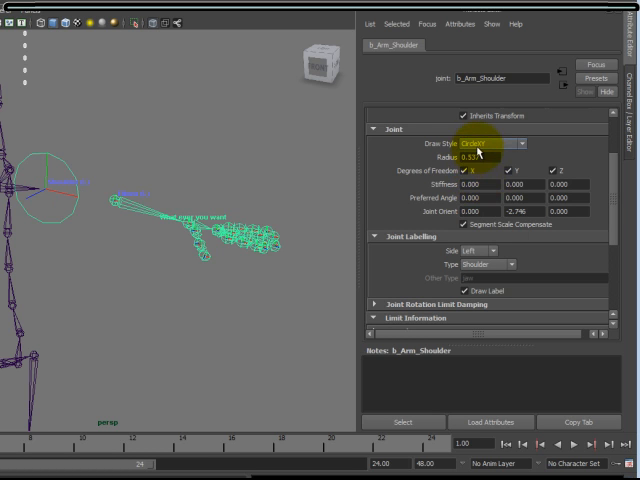
click(478, 144)
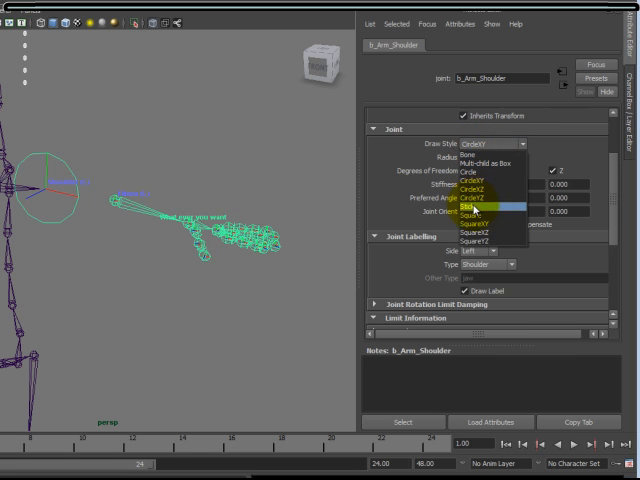
click(466, 211)
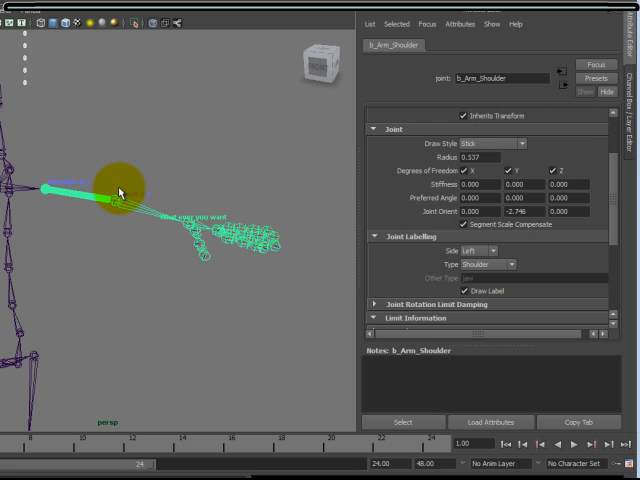
click(490, 143)
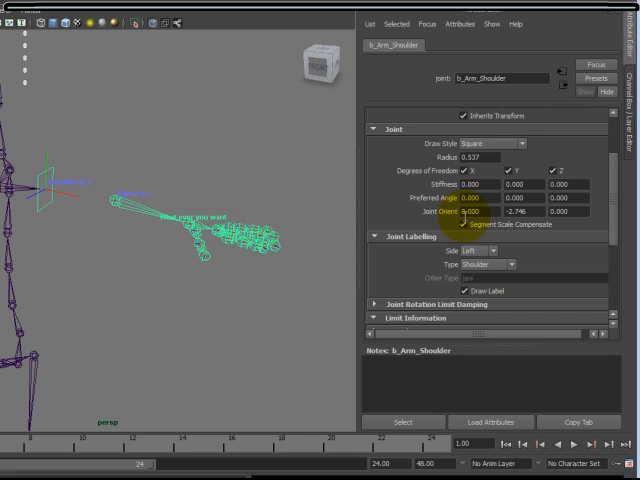
click(489, 143)
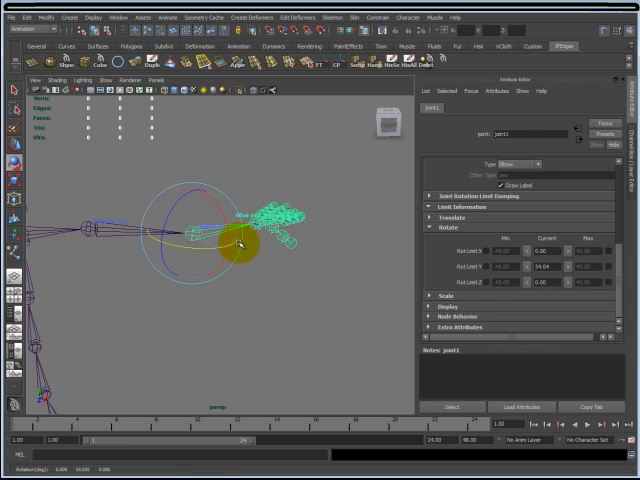
Bend the elbow joint around Y, testing it against the -134.64 to 3.53 limits.
drag(245, 235, 200, 240)
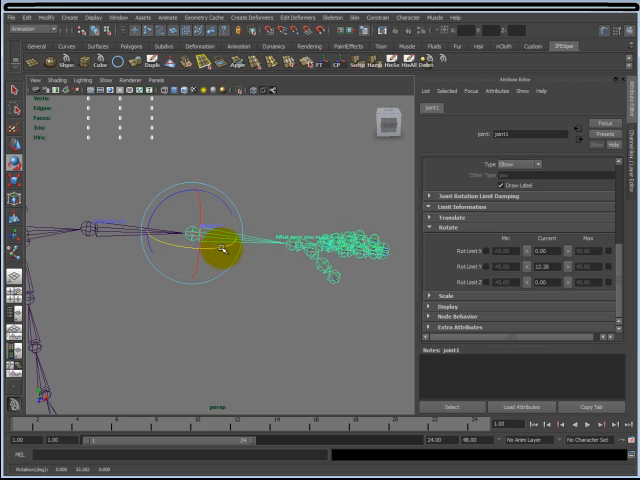
drag(225, 240, 200, 248)
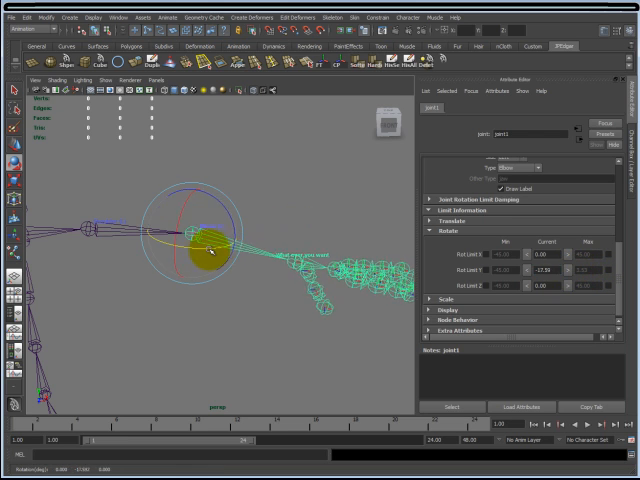
drag(210, 250, 195, 230)
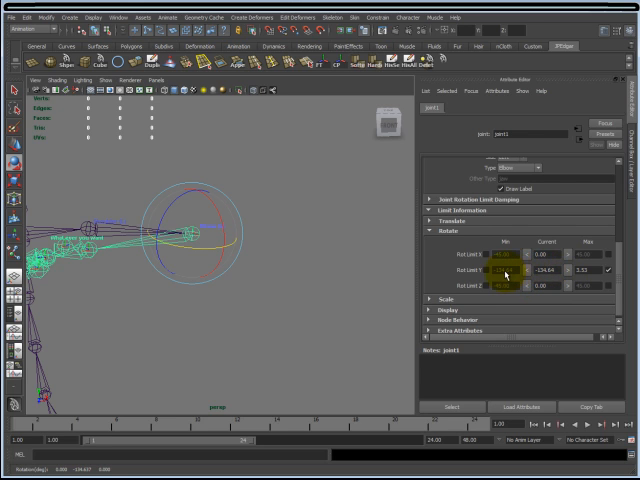
drag(330, 258, 510, 275)
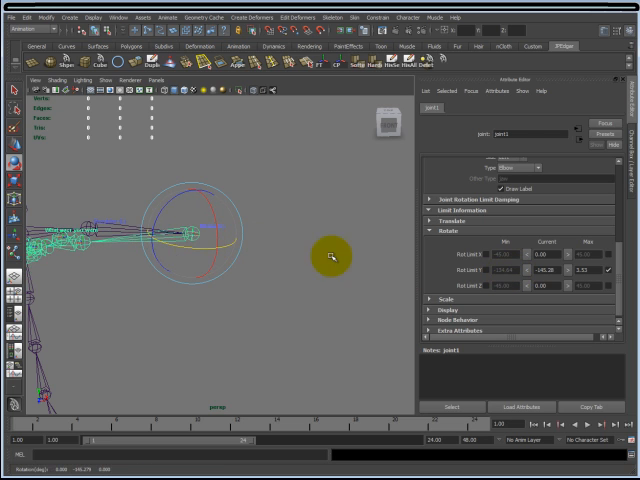
drag(330, 255, 200, 245)
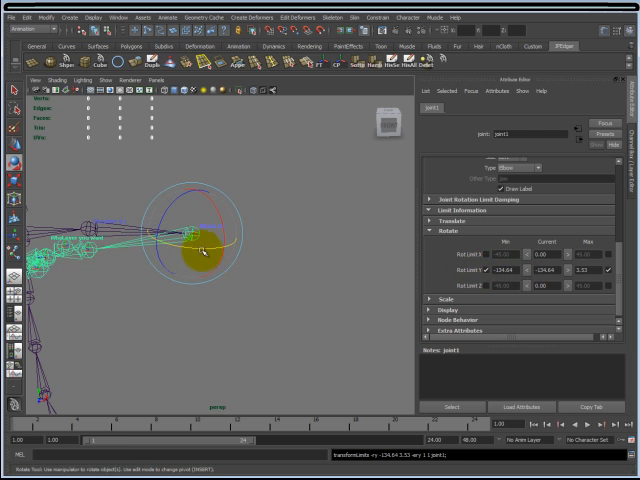
drag(200, 250, 300, 280)
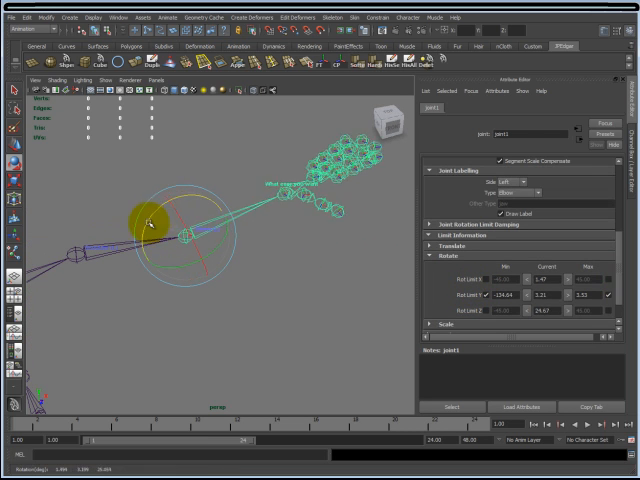
Rotate joint1 before and after disabling X and Z freedom to confirm Y-only rotation.
drag(145, 215, 250, 280)
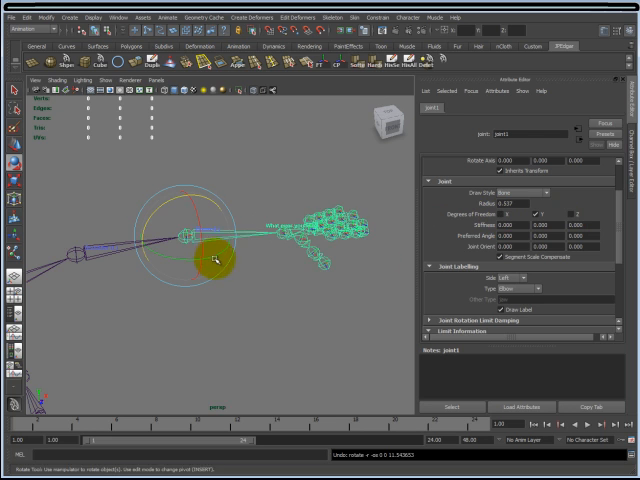
drag(200, 250, 195, 220)
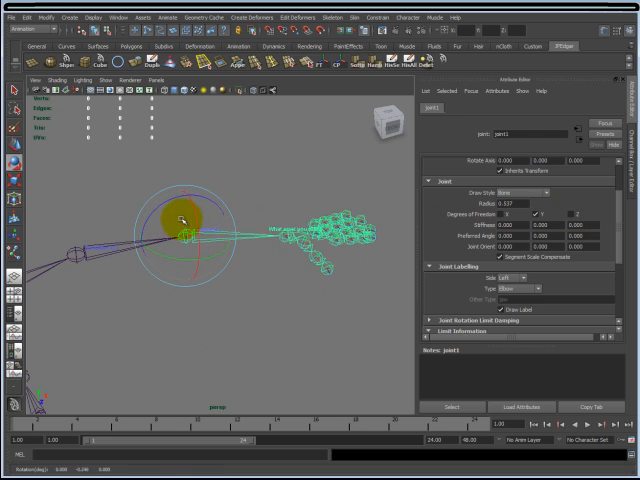